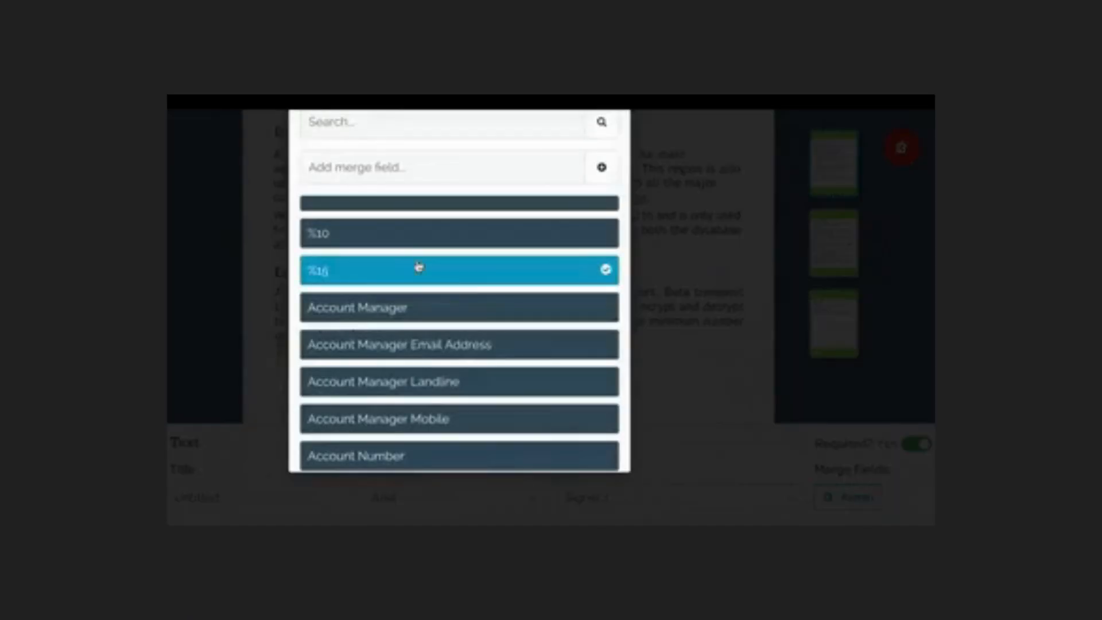
# Close the merge field list with %16 assigned to the Encryption text field
pyautogui.click(457, 270)
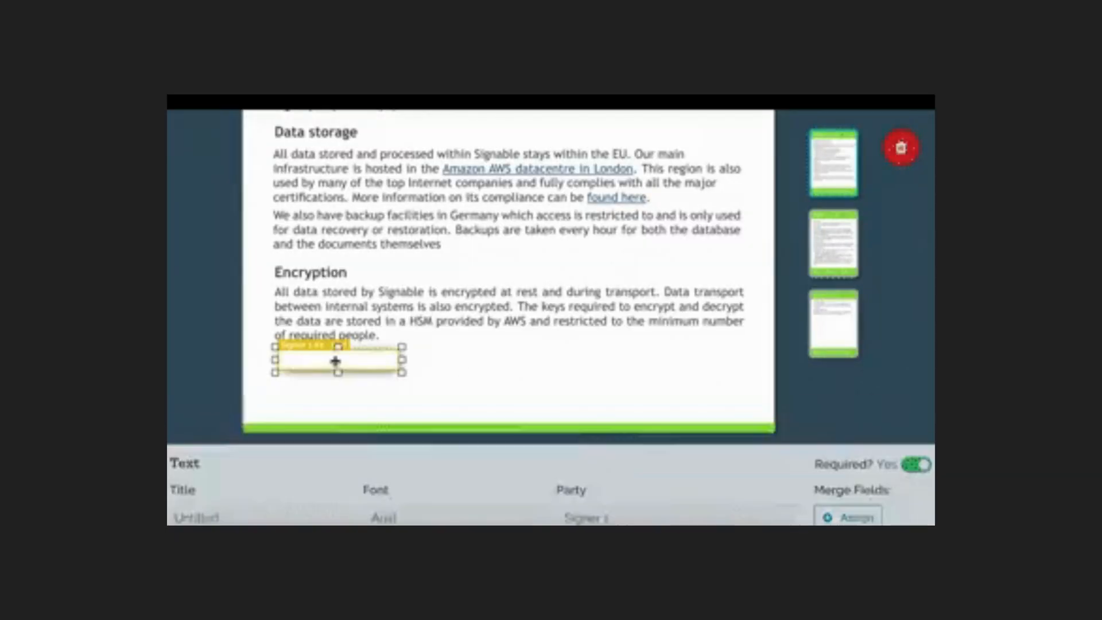